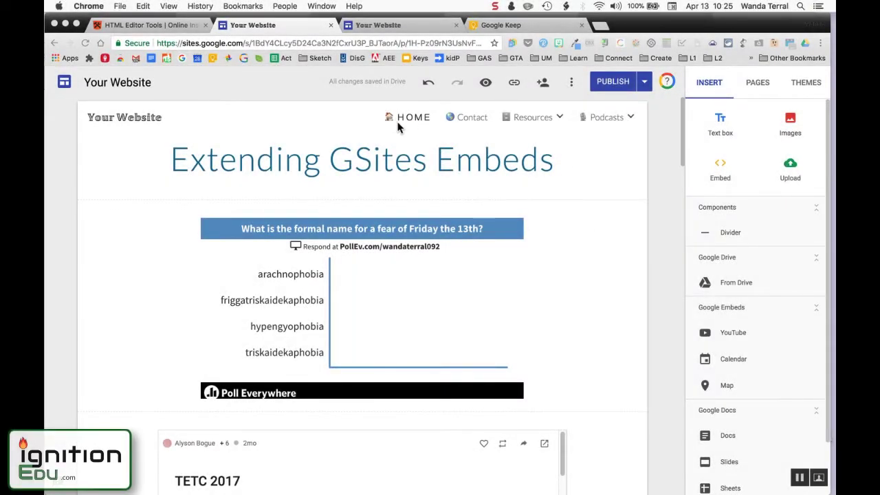
{"action": "mouse_move", "coordinate": [567, 130]}
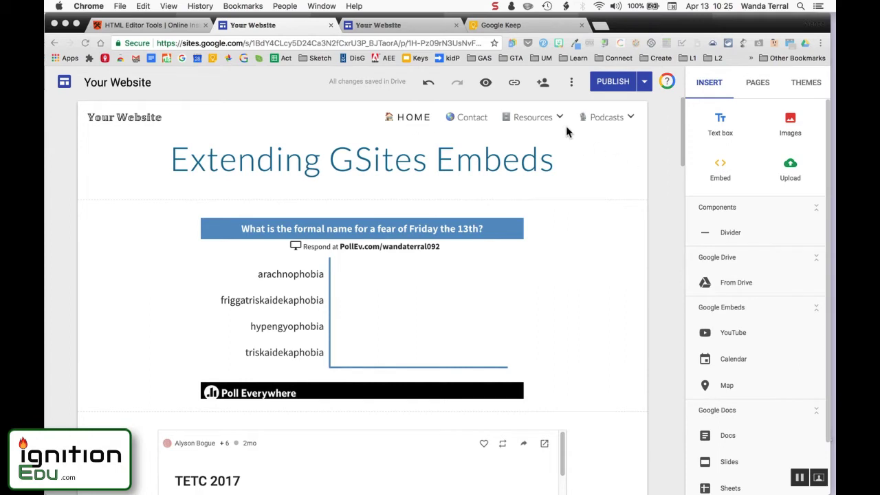
{"action": "mouse_move", "coordinate": [530, 126]}
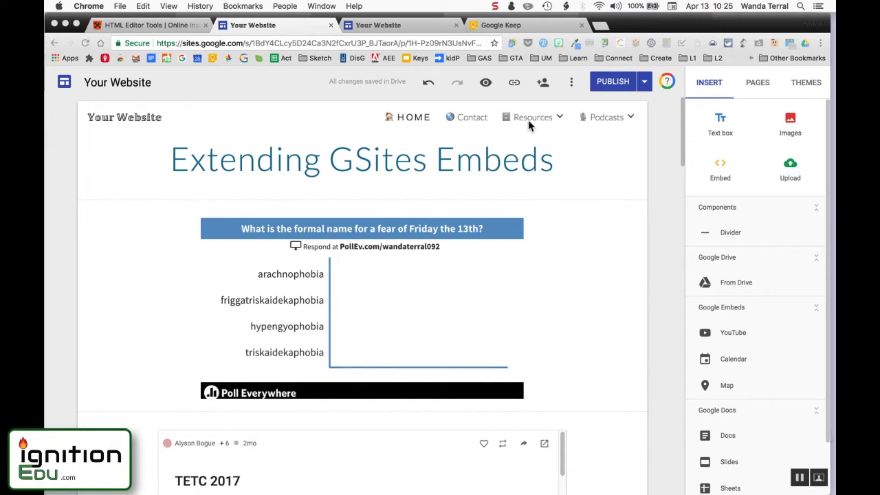
{"action": "mouse_move", "coordinate": [658, 256]}
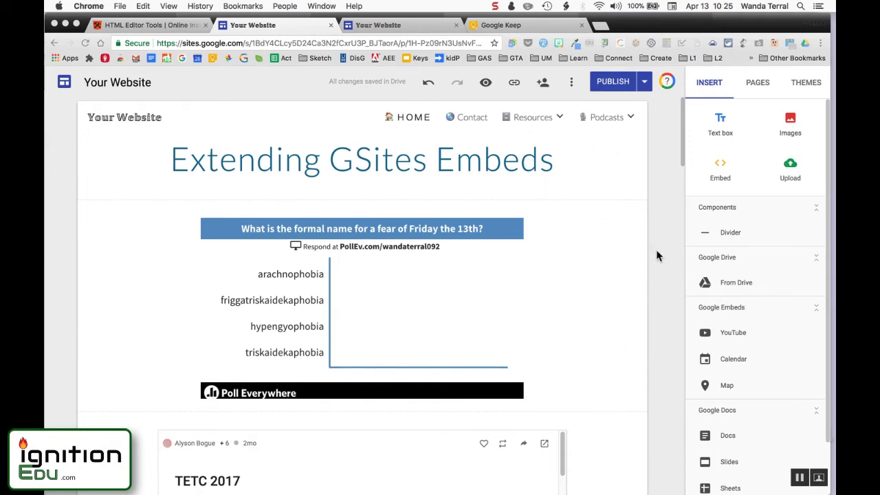
{"action": "mouse_move", "coordinate": [323, 278]}
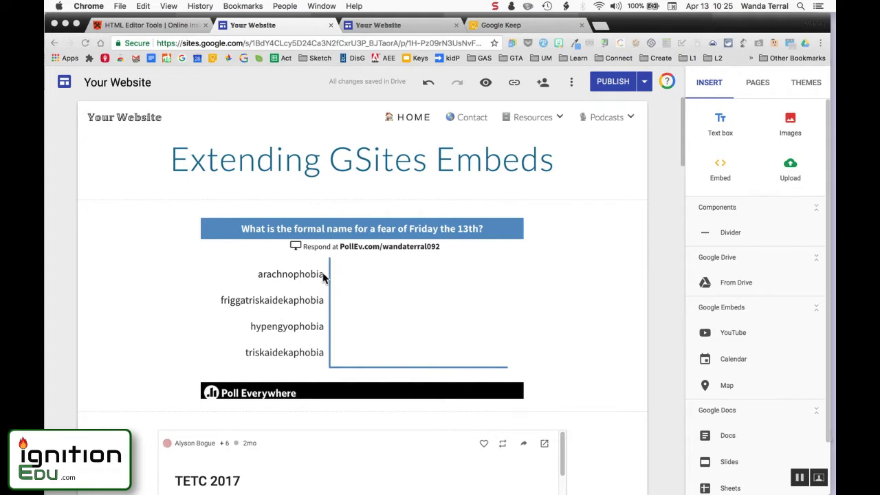
{"action": "mouse_move", "coordinate": [669, 207]}
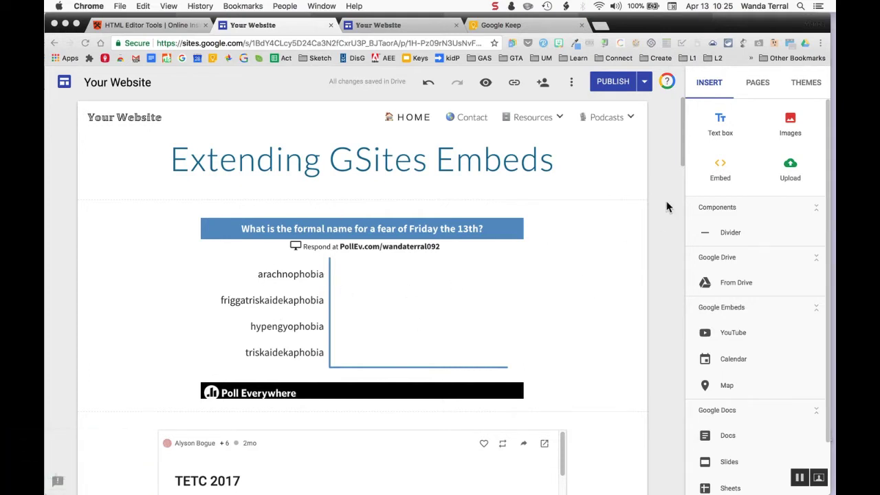
Review the Google Sites page, selecting the Poll Everywhere embed below Flipgrid.
{"action": "scroll", "scroll_direction": "down", "scroll_amount": 3}
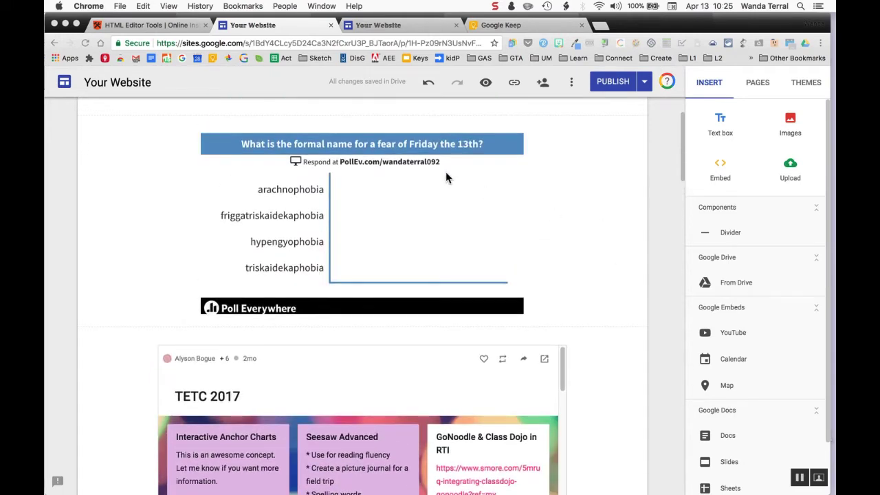
{"action": "mouse_move", "coordinate": [325, 190]}
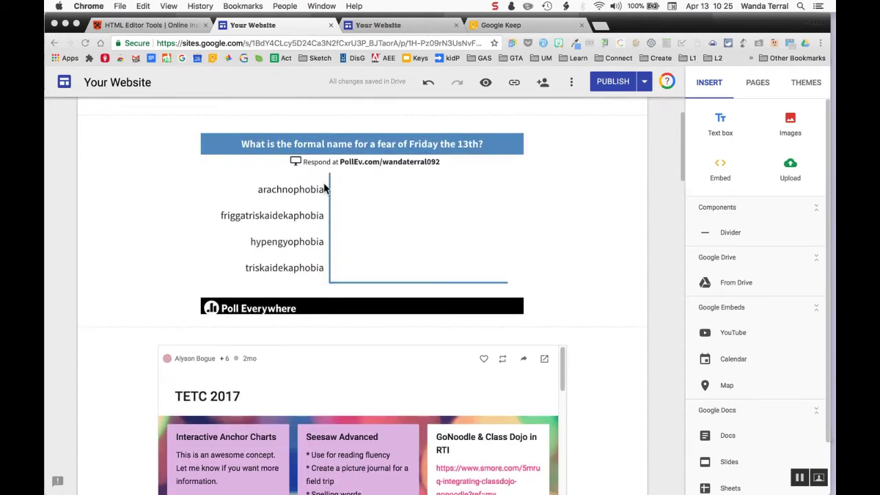
{"action": "mouse_move", "coordinate": [347, 221]}
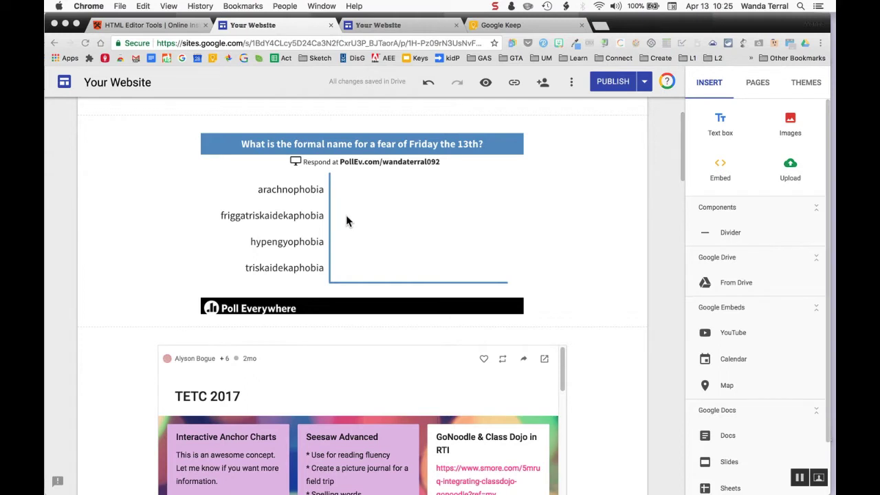
{"action": "mouse_move", "coordinate": [308, 191]}
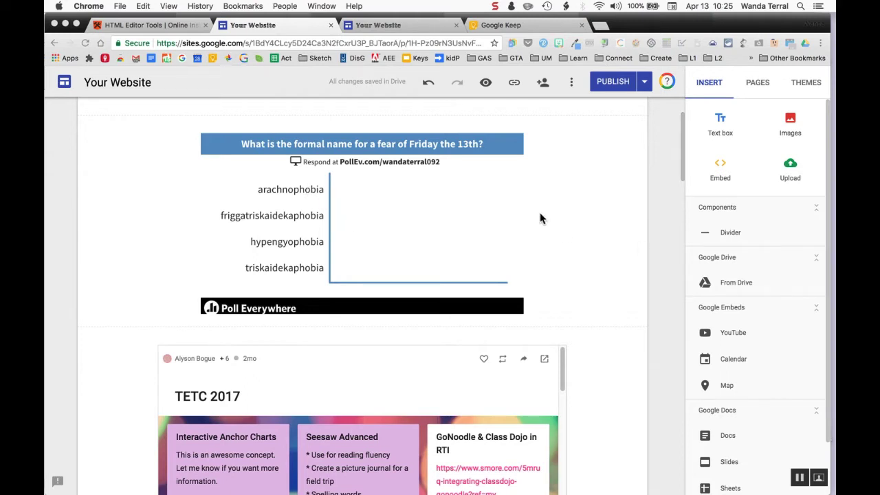
{"action": "mouse_move", "coordinate": [531, 246]}
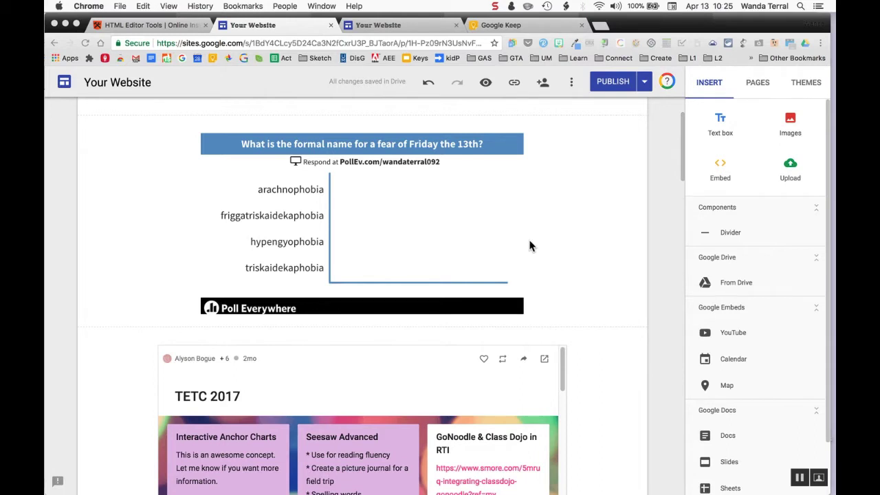
{"action": "mouse_move", "coordinate": [394, 250]}
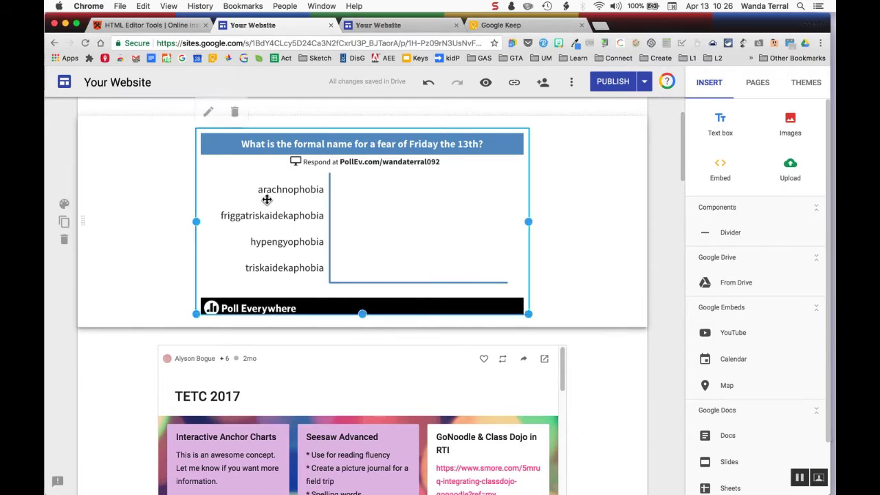
{"action": "left_click", "coordinate": [719, 170]}
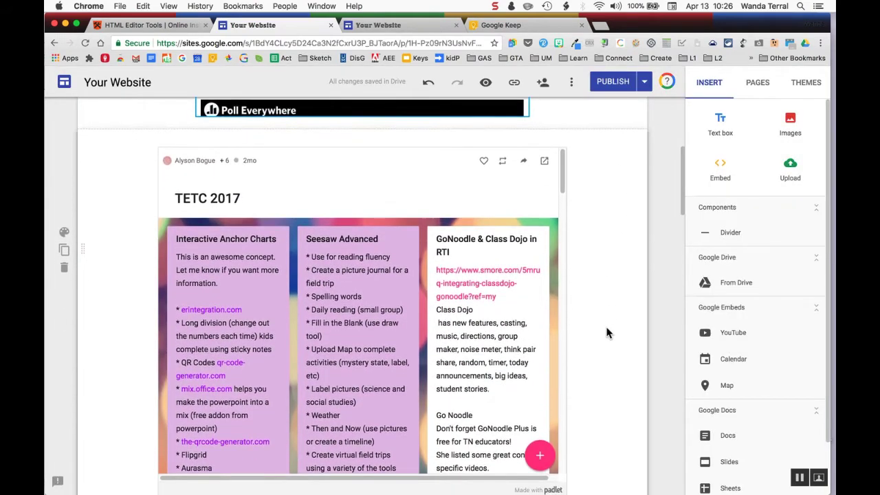
{"action": "scroll", "scroll_direction": "down", "scroll_amount": 3}
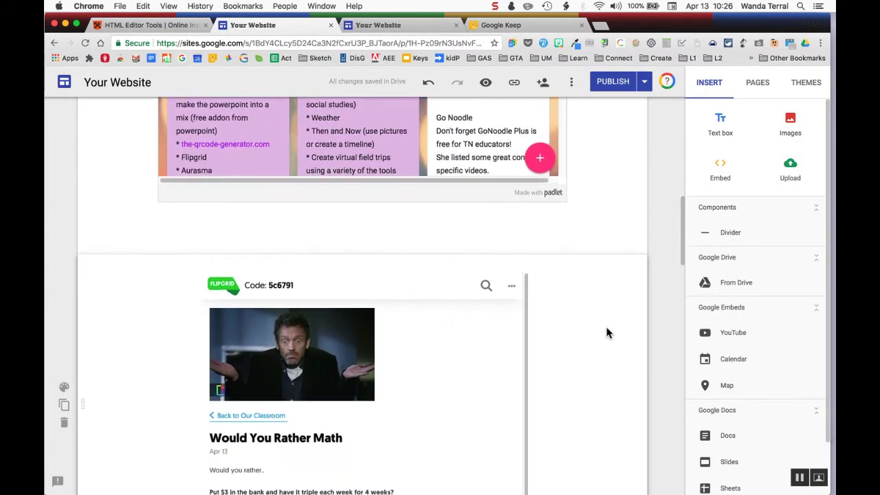
{"action": "scroll", "scroll_direction": "down", "scroll_amount": 3}
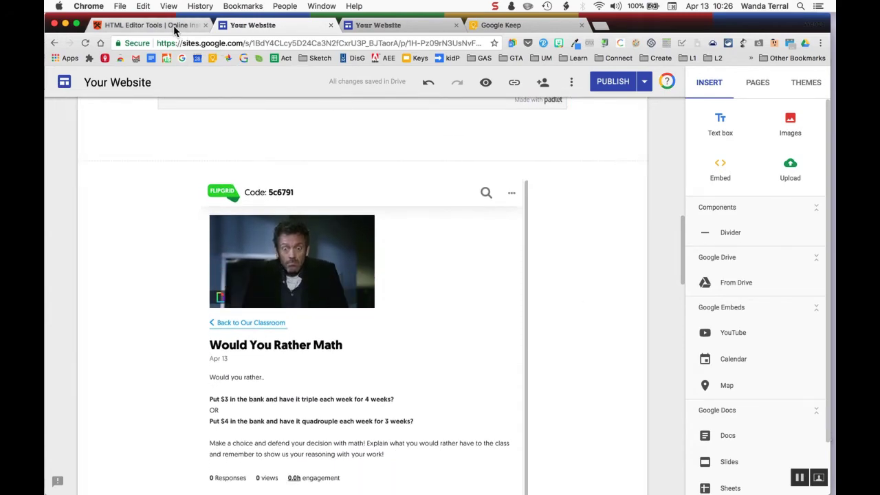
Copy the pink page's full HTML/CSS source in HTML Editor Tools and return to Sites.
{"action": "left_click", "coordinate": [144, 25]}
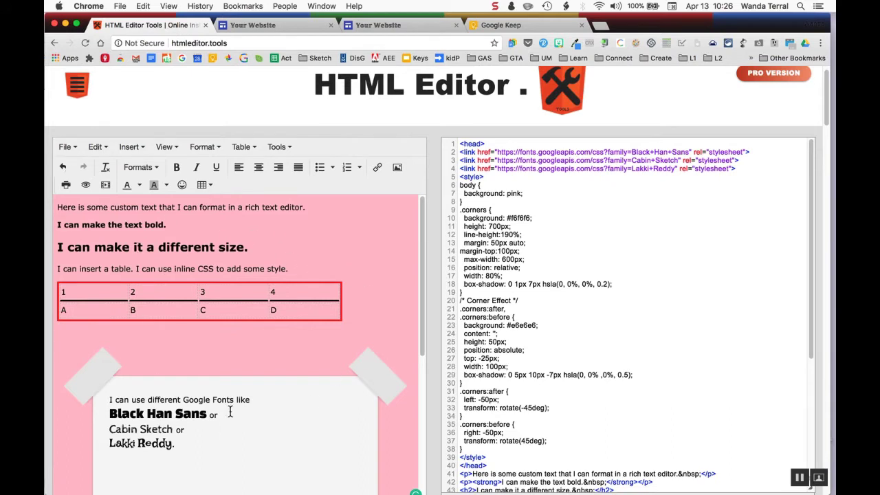
{"action": "mouse_move", "coordinate": [282, 366]}
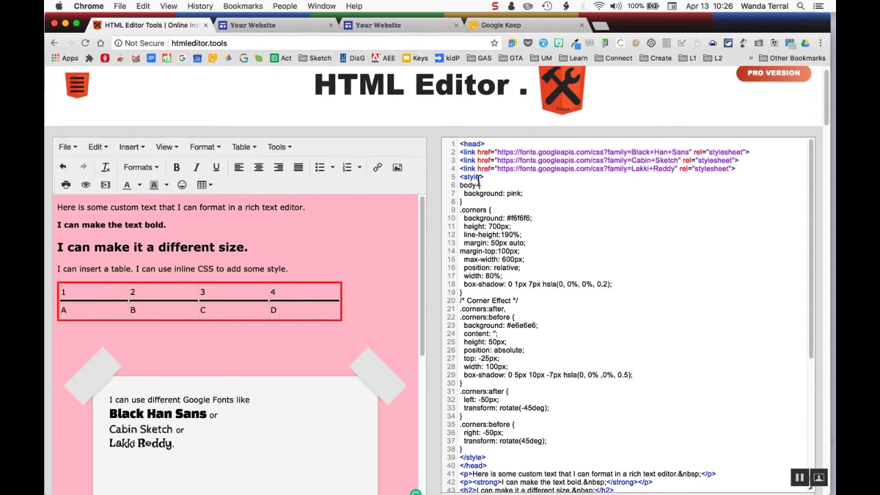
{"action": "mouse_move", "coordinate": [678, 170]}
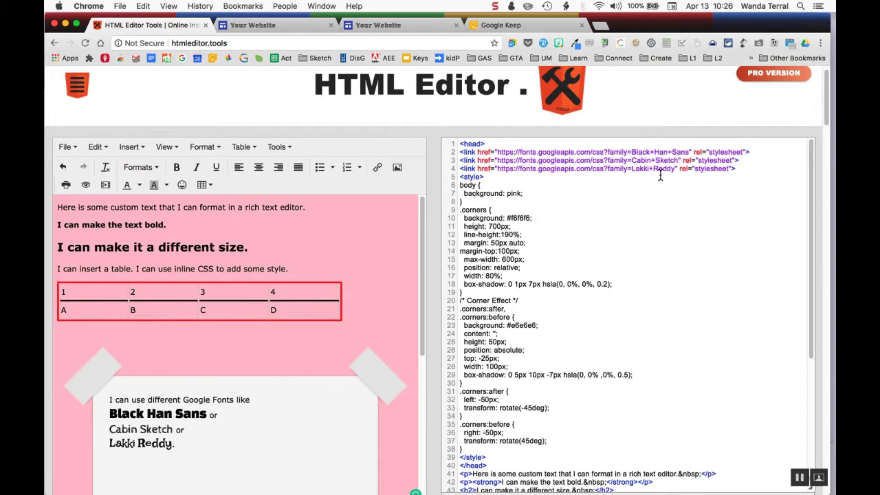
{"action": "mouse_move", "coordinate": [340, 201]}
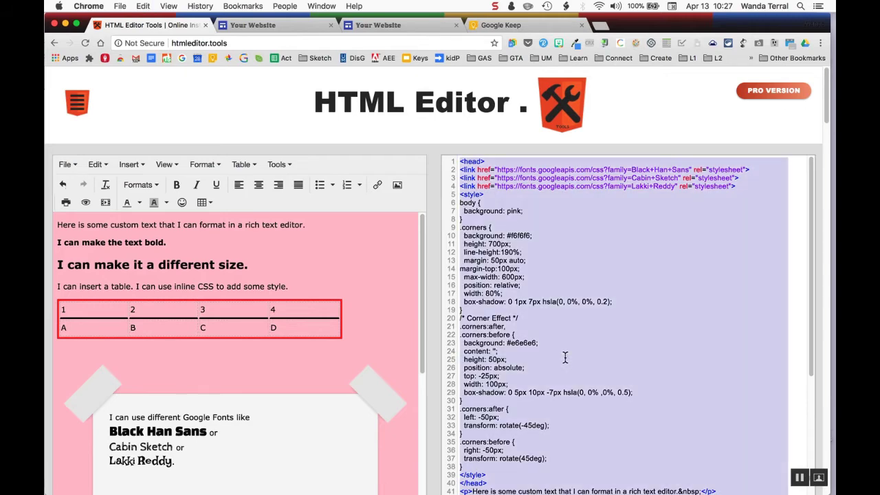
{"action": "left_click", "coordinate": [275, 25]}
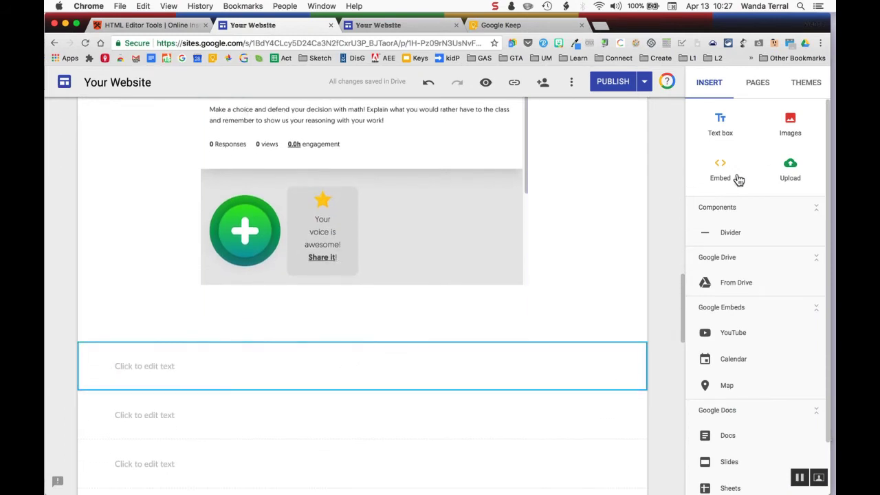
Embed the pasted code via Insert > Embed > Embed Code, previewing then inserting the pink block.
{"action": "left_click", "coordinate": [720, 171]}
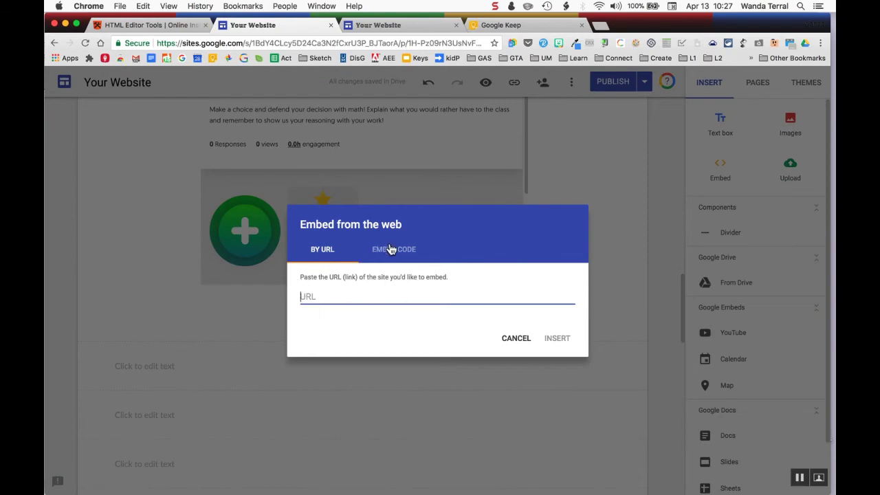
{"action": "left_click", "coordinate": [387, 249]}
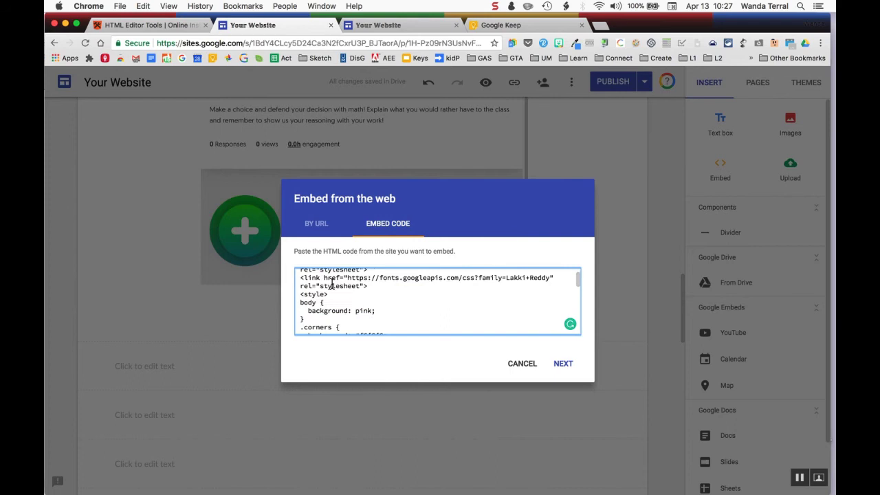
{"action": "scroll", "scroll_direction": "down", "scroll_amount": 3}
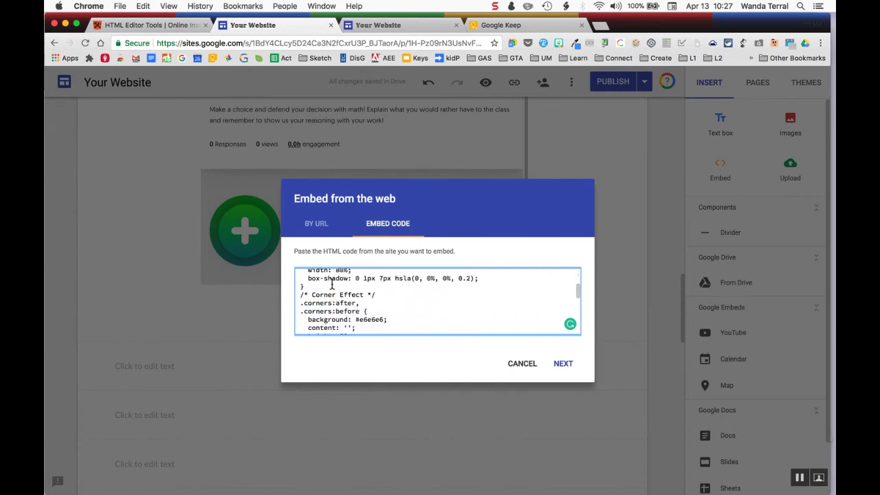
{"action": "scroll", "scroll_direction": "down", "scroll_amount": 3}
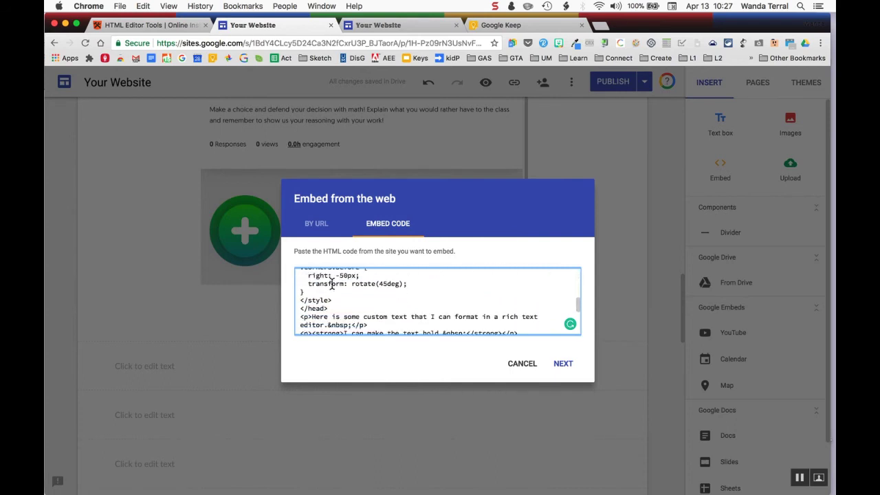
{"action": "scroll", "scroll_direction": "down", "scroll_amount": 3}
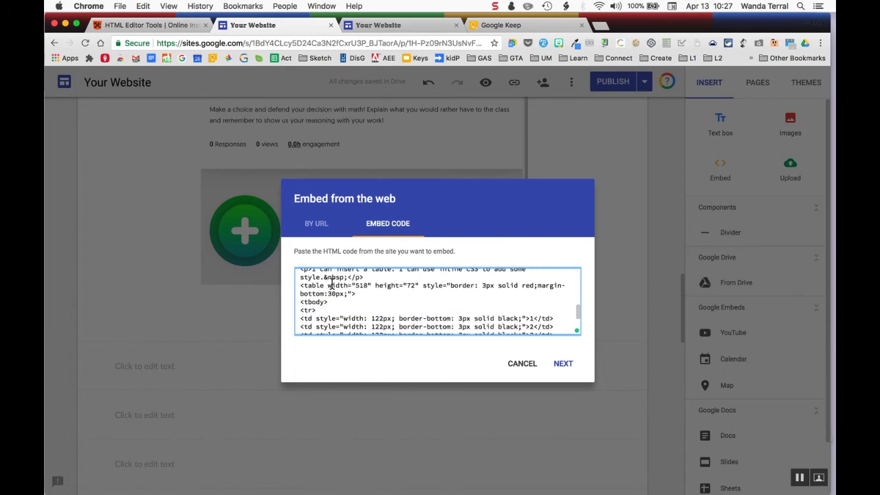
{"action": "left_click", "coordinate": [563, 363]}
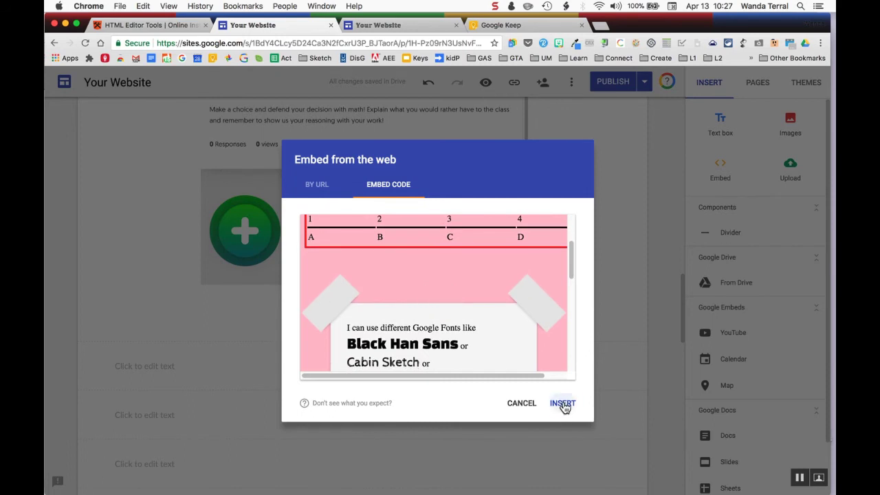
{"action": "left_click", "coordinate": [562, 403]}
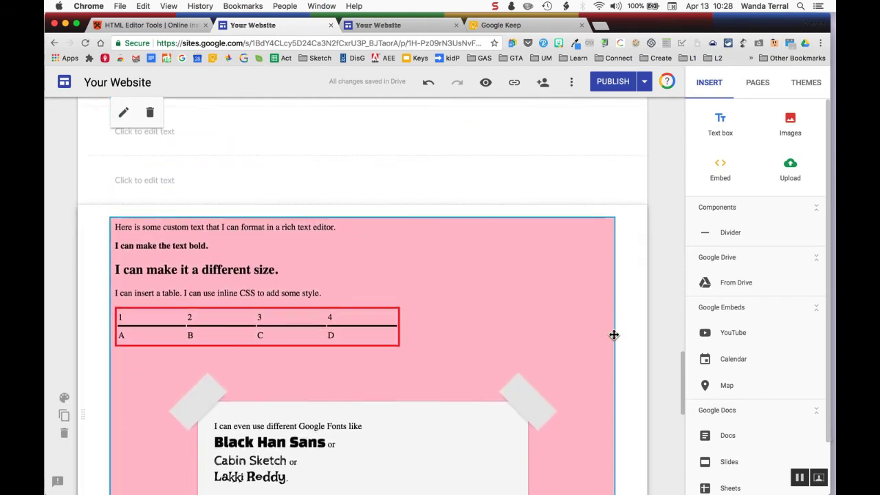
{"action": "scroll", "scroll_direction": "down", "scroll_amount": 3}
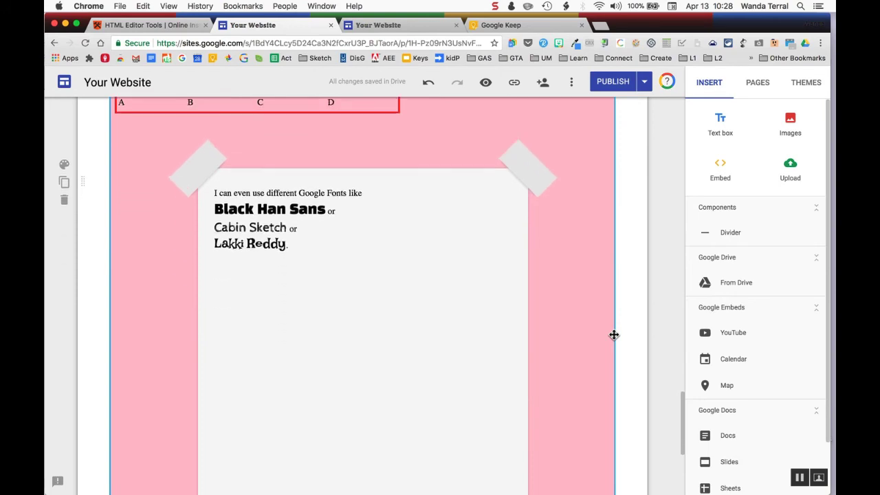
{"action": "scroll", "scroll_direction": "down", "scroll_amount": 3}
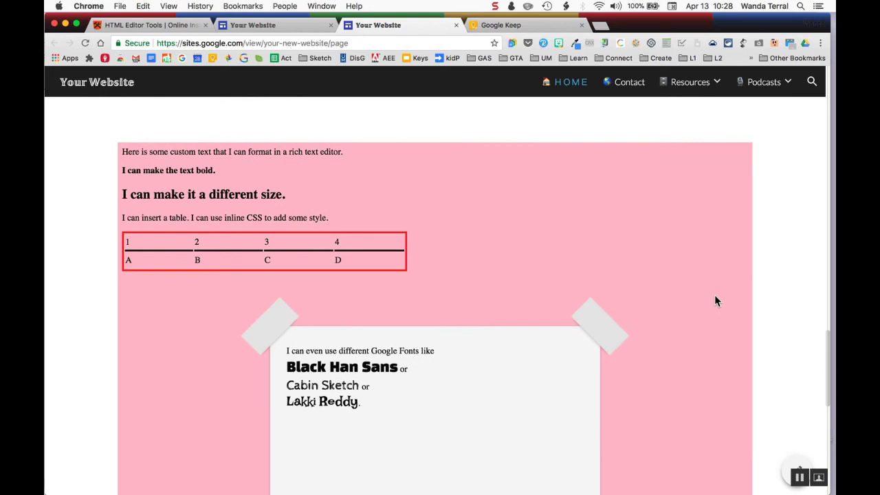
{"action": "scroll", "scroll_direction": "down", "scroll_amount": 3}
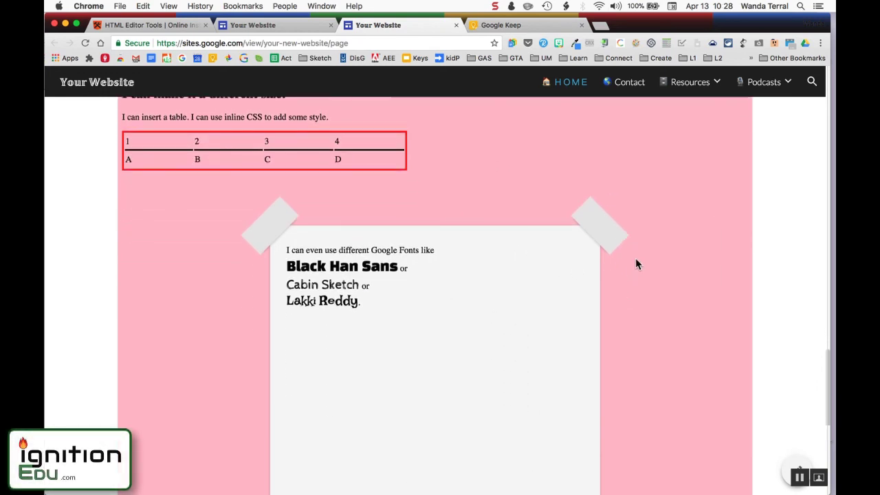
{"action": "scroll", "scroll_direction": "down", "scroll_amount": 3}
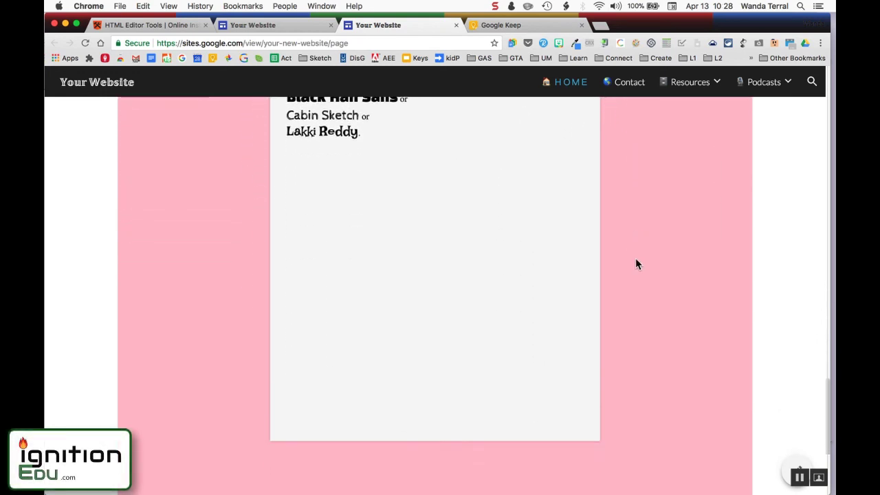